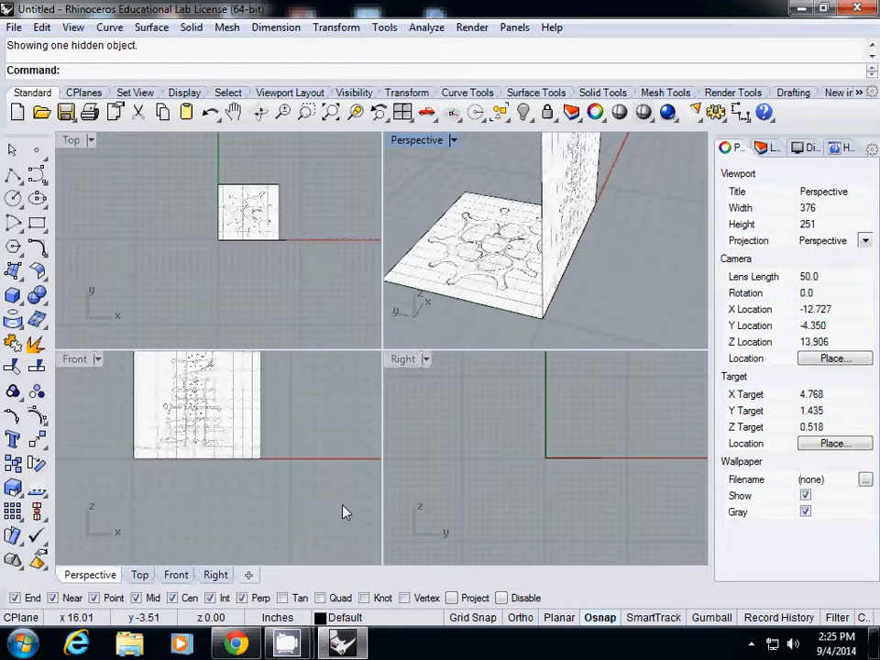
pyautogui.moveTo(202, 278)
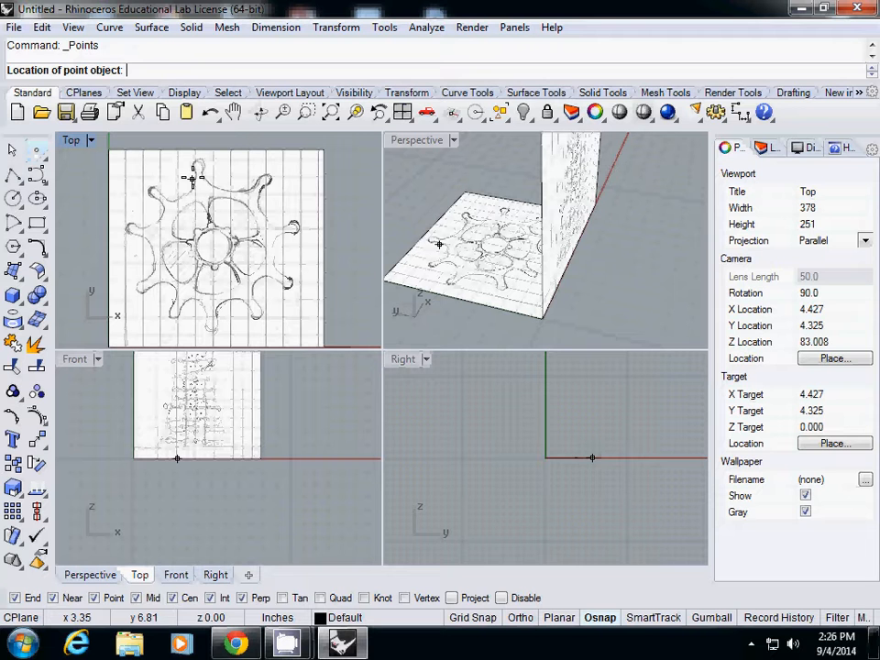
# Place the first point object on the star outline in the Top viewport.
pyautogui.click(196, 167)
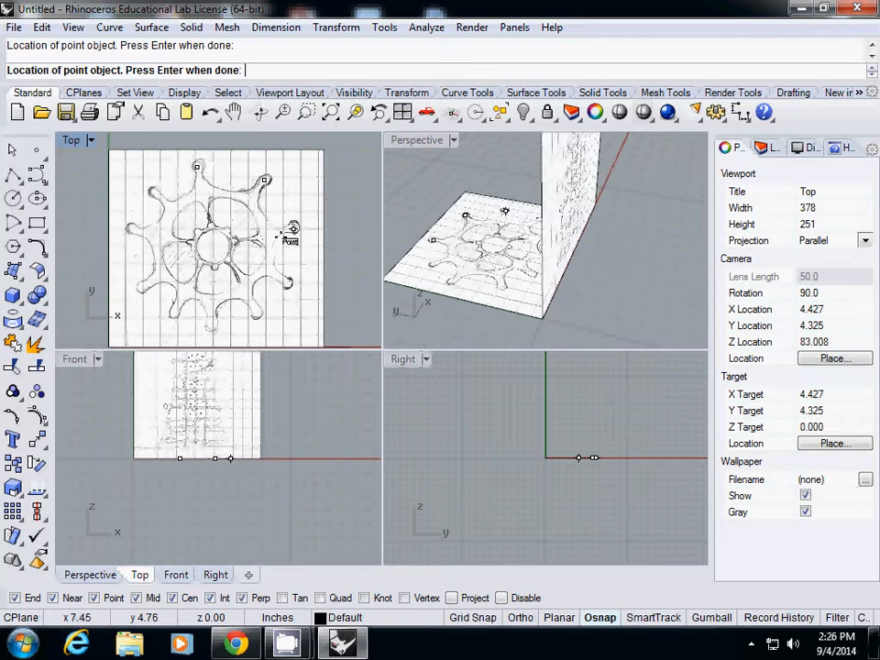
pyautogui.moveTo(256, 312)
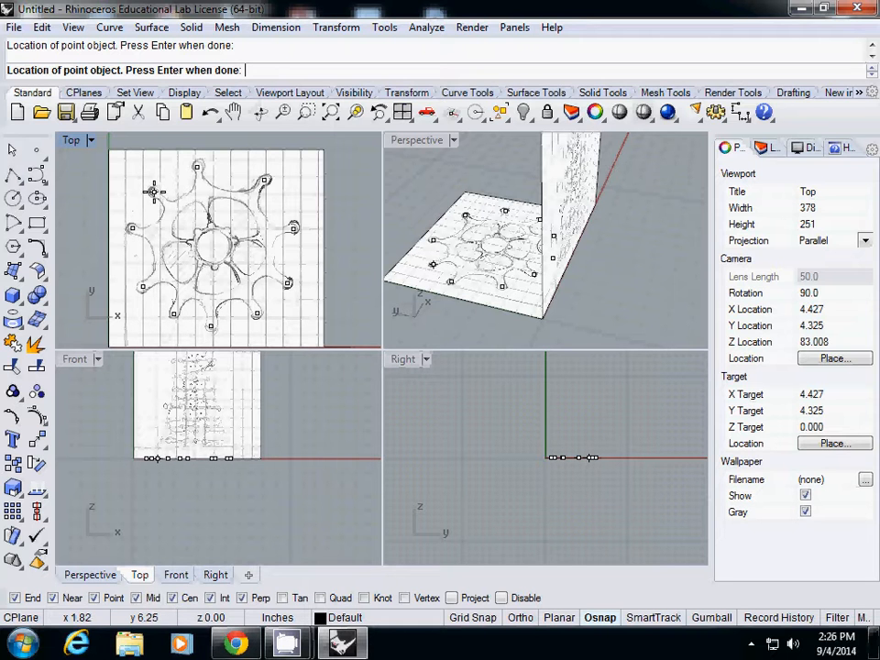
pyautogui.moveTo(224, 191)
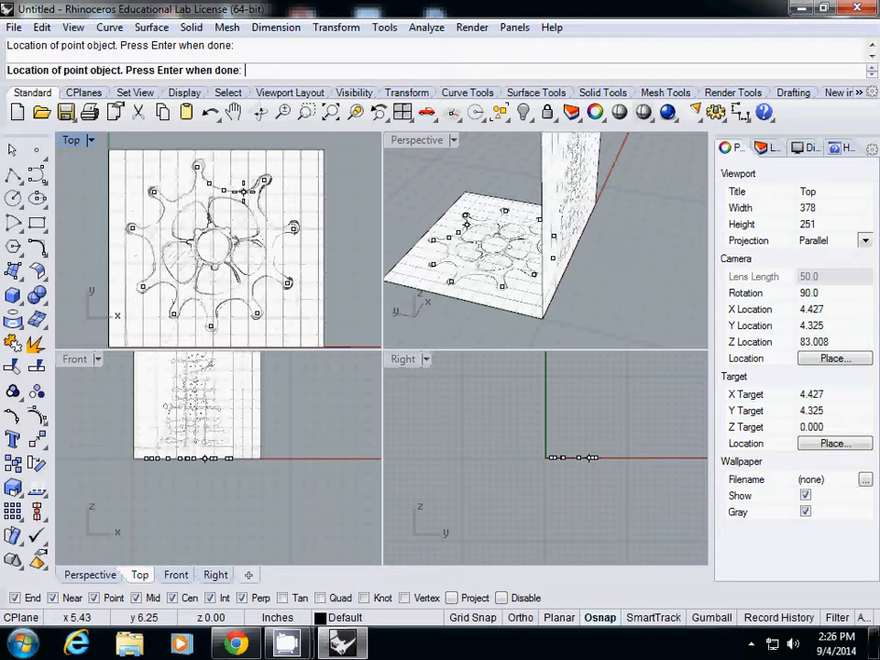
pyautogui.moveTo(259, 214)
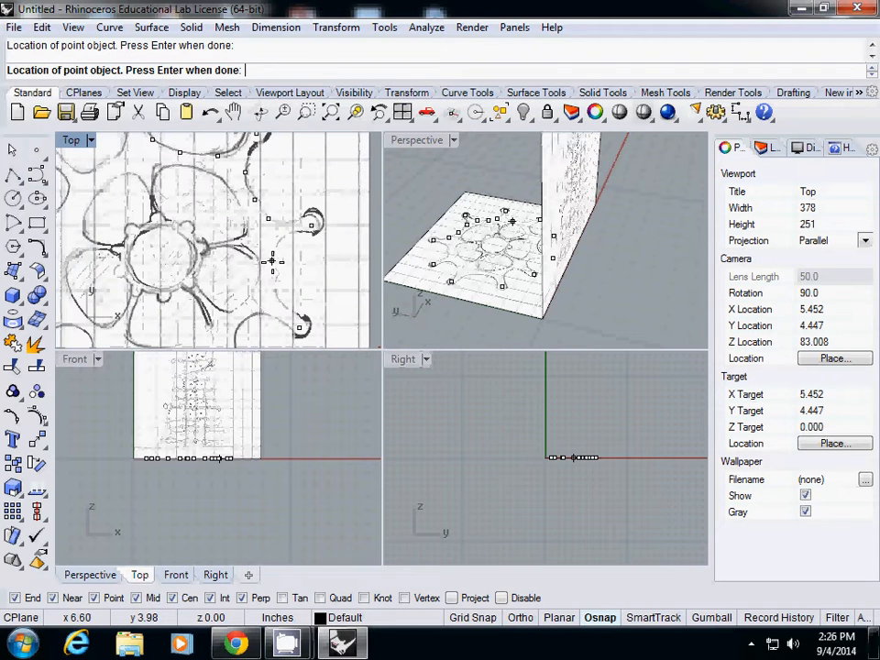
pyautogui.moveTo(269, 289)
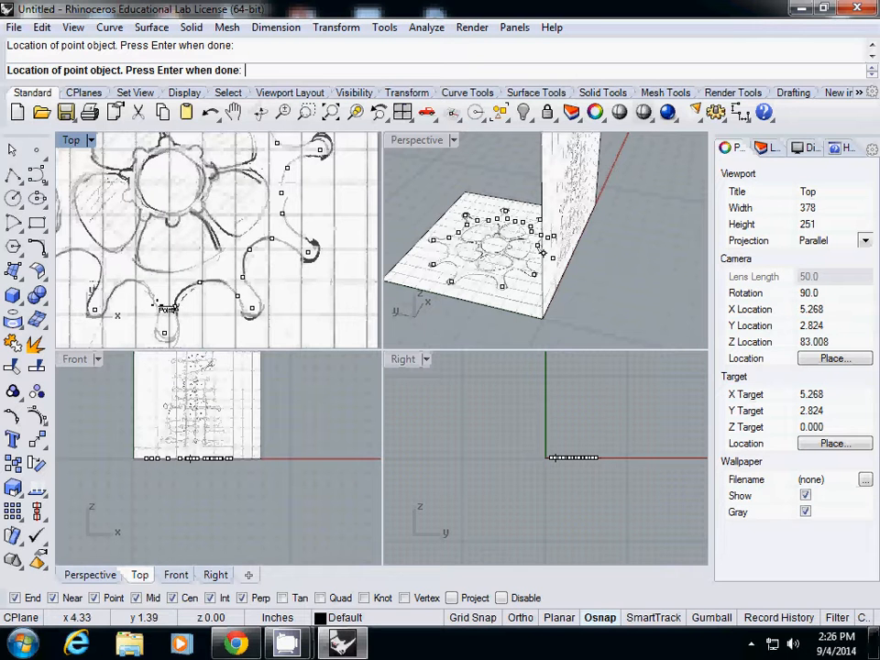
pyautogui.moveTo(119, 288)
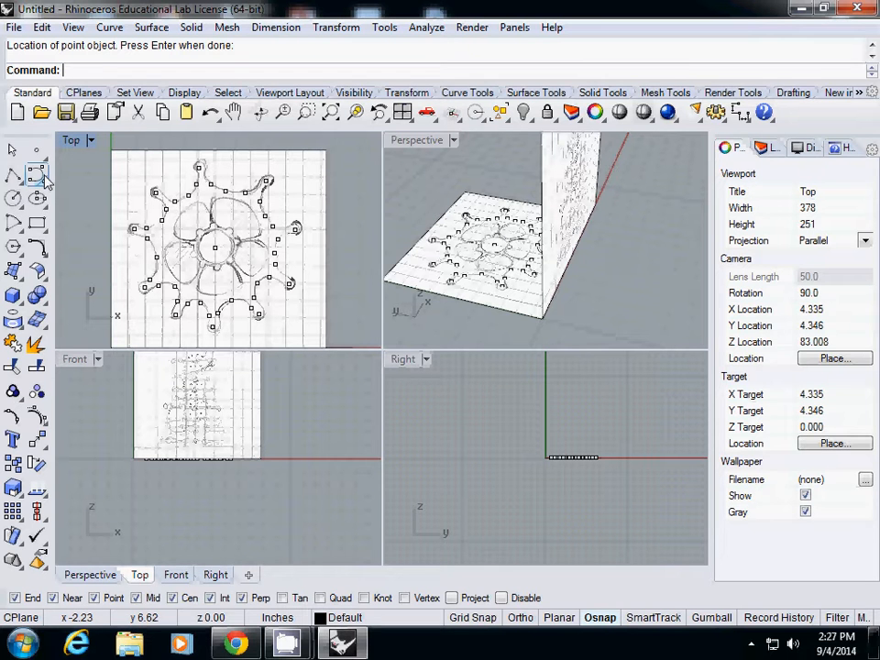
pyautogui.moveTo(14, 174)
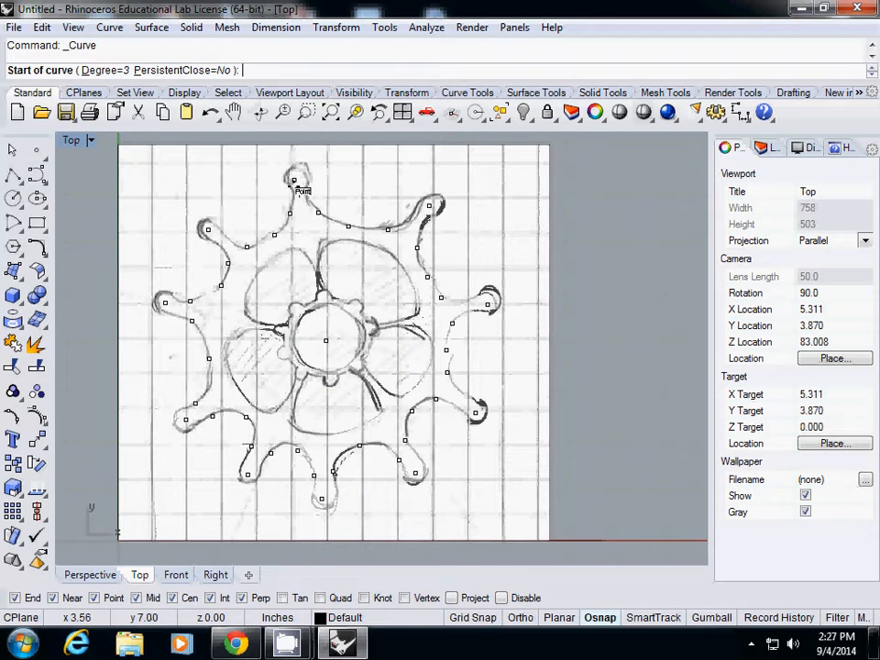
# Start the control point curve at the topmost point and snap through the next outline points.
pyautogui.click(346, 227)
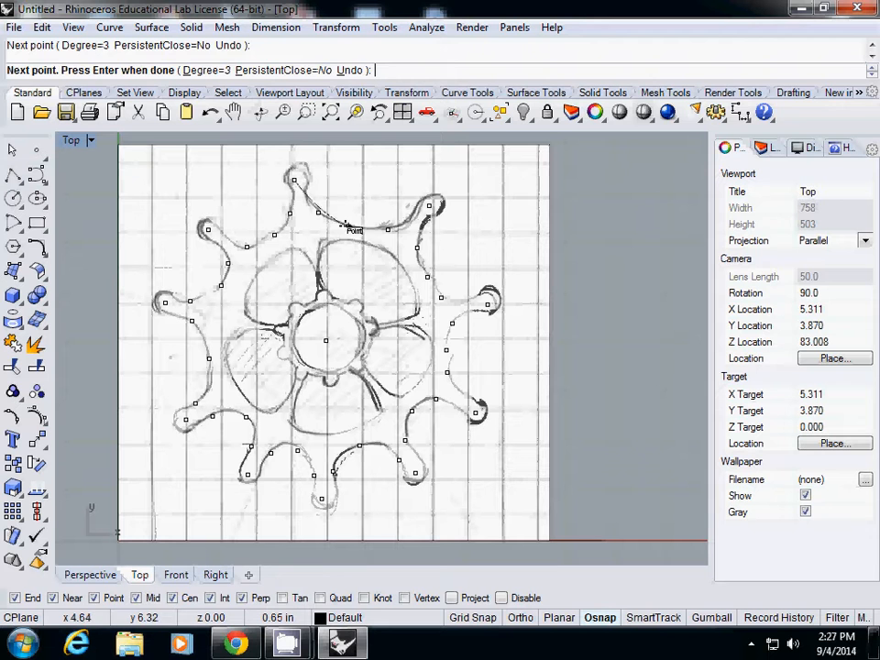
pyautogui.click(417, 243)
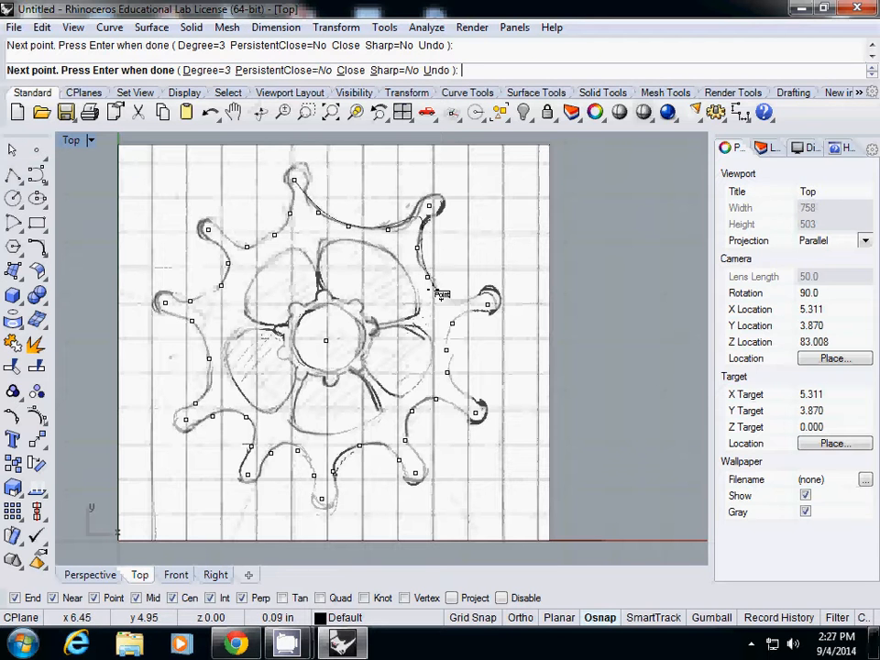
pyautogui.click(447, 351)
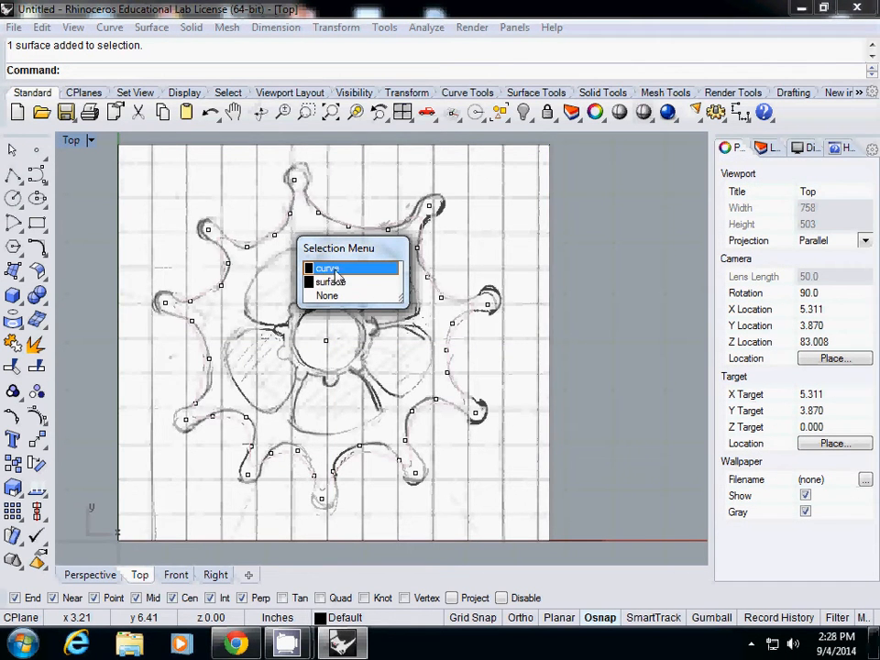
# Select the star curve and turn on its edit points from the Points flyout.
pyautogui.click(327, 267)
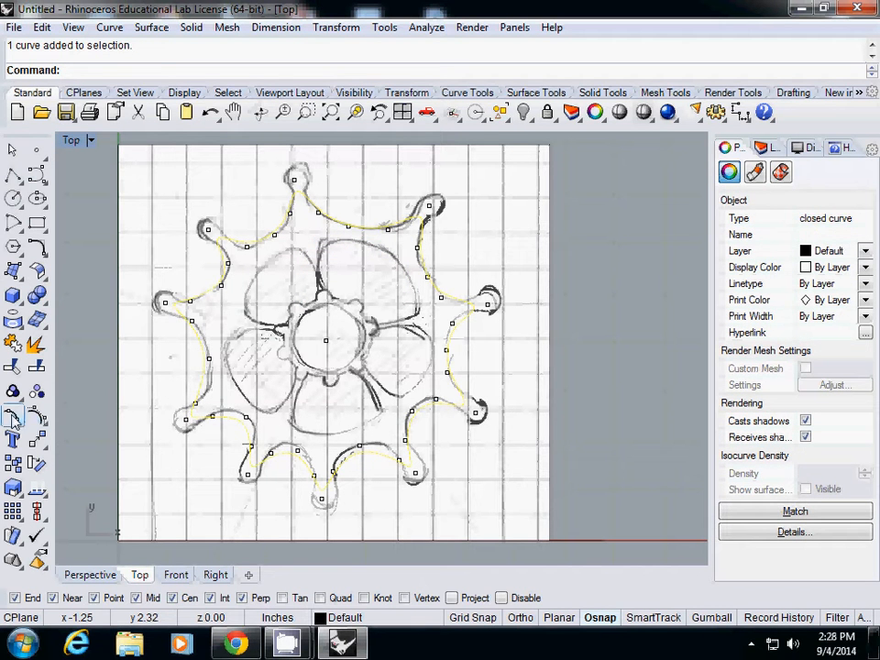
pyautogui.moveTo(13, 419)
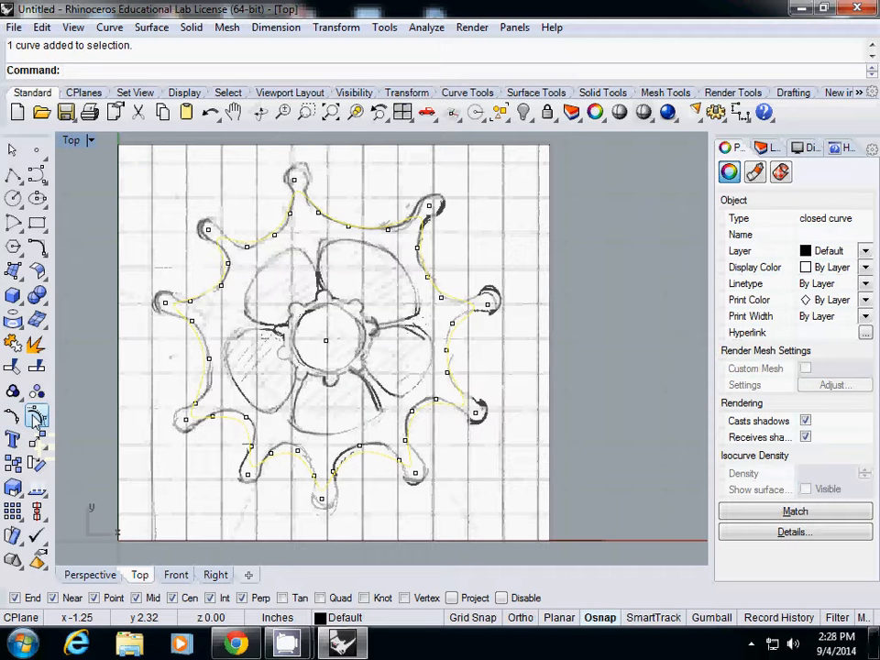
pyautogui.click(13, 420)
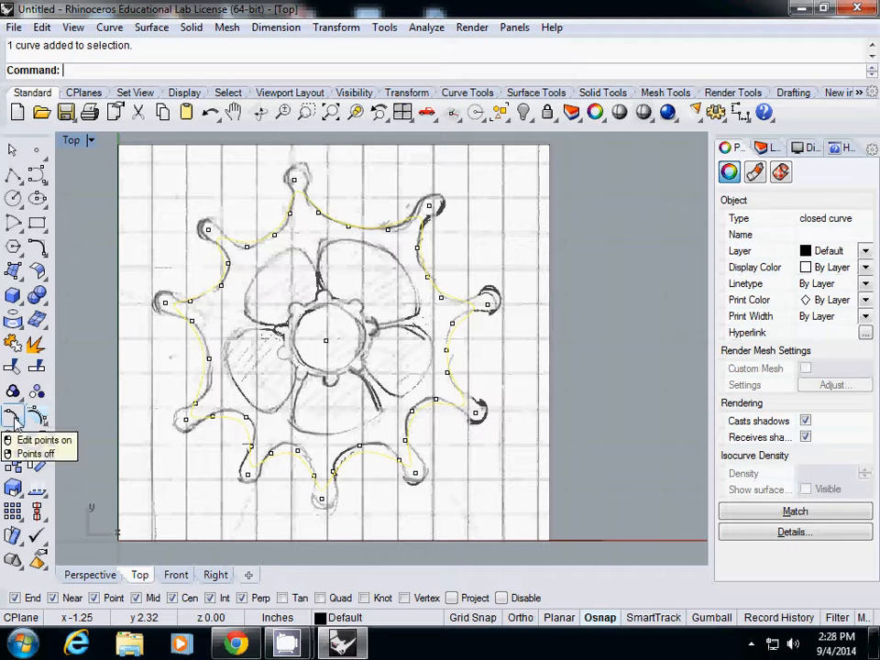
pyautogui.click(44, 440)
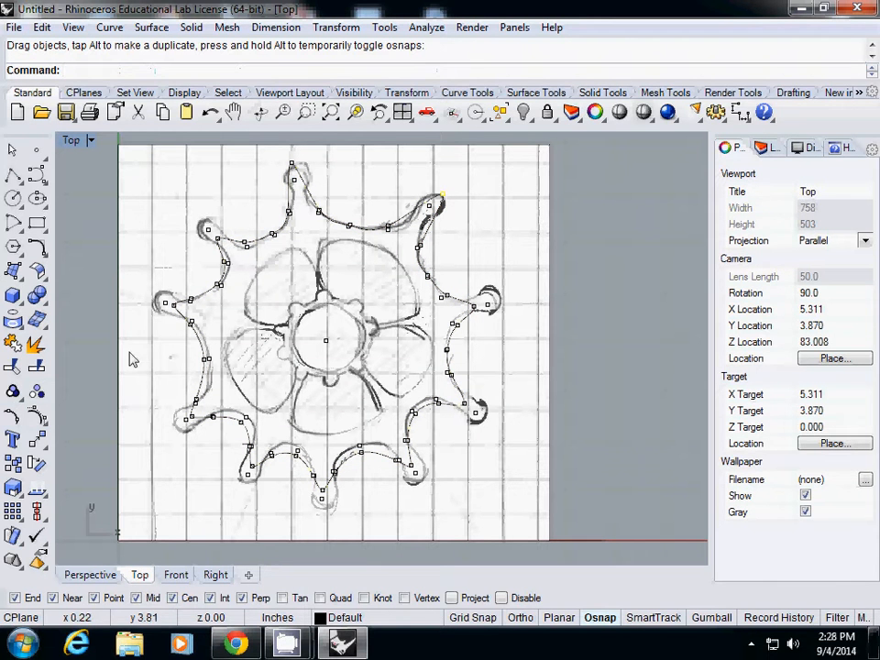
pyautogui.moveTo(286, 248)
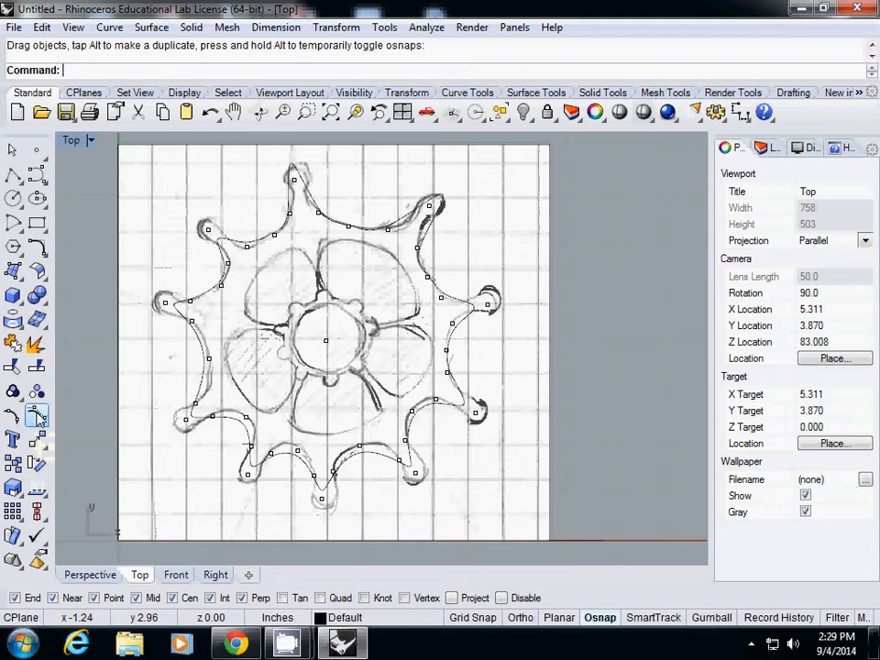
# Show the star curve's control points and select the sketch image underneath to hide.
pyautogui.click(38, 417)
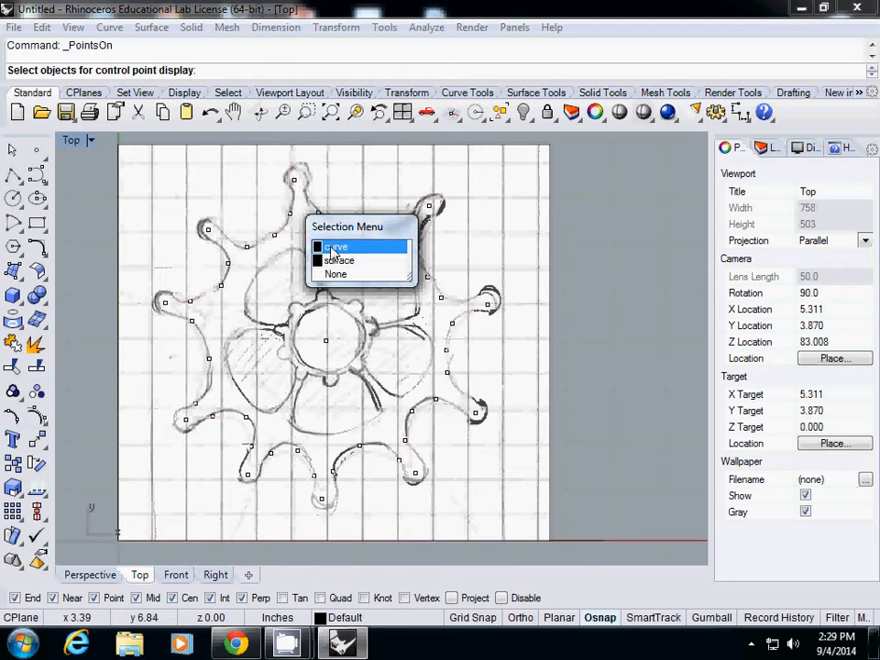
pyautogui.click(335, 246)
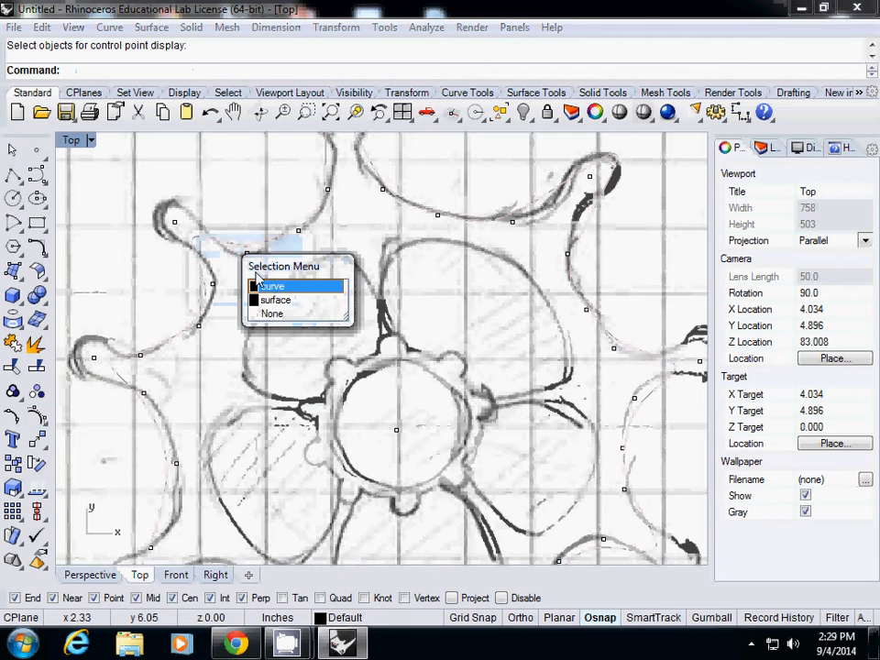
pyautogui.click(273, 285)
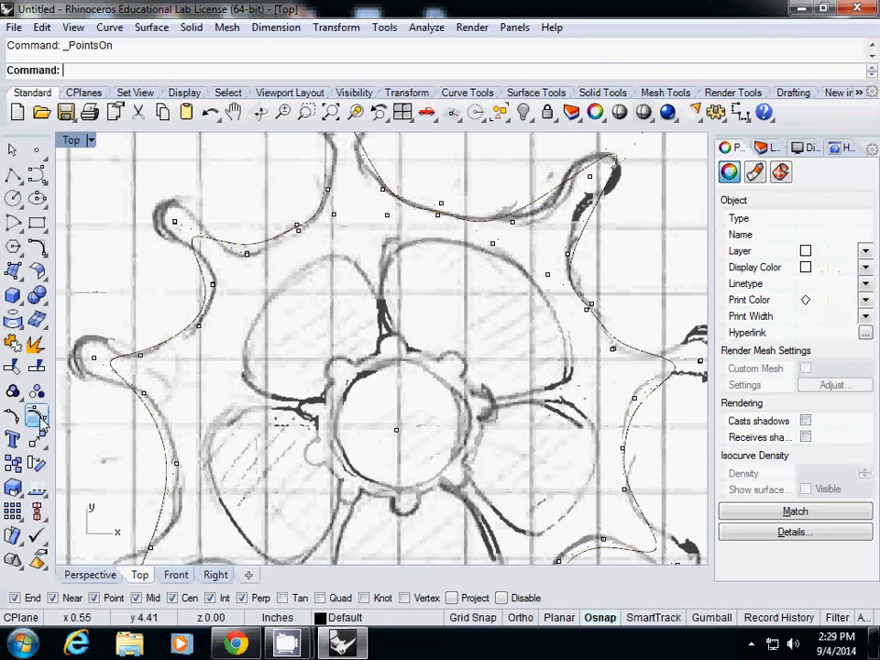
pyautogui.click(177, 227)
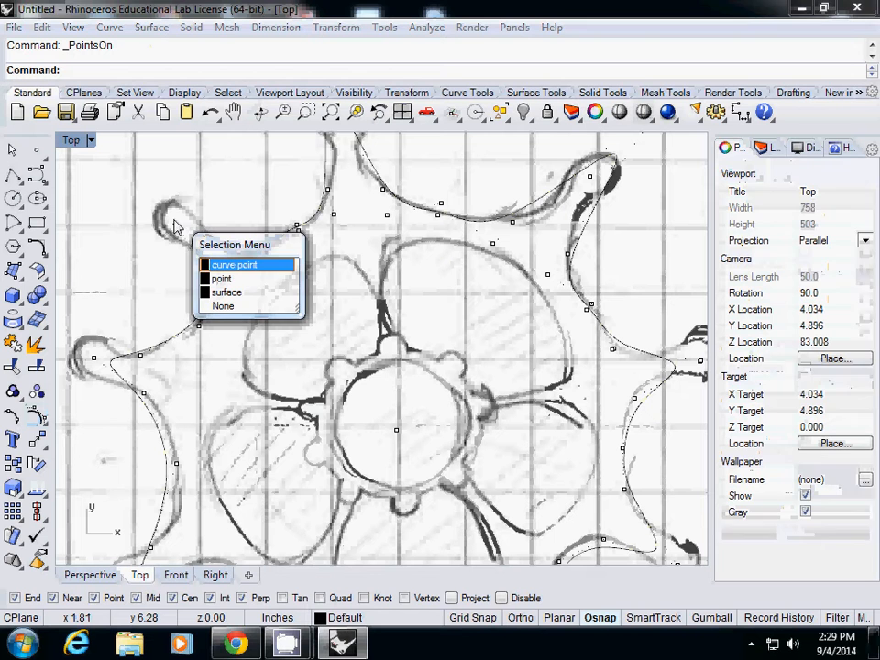
pyautogui.click(234, 264)
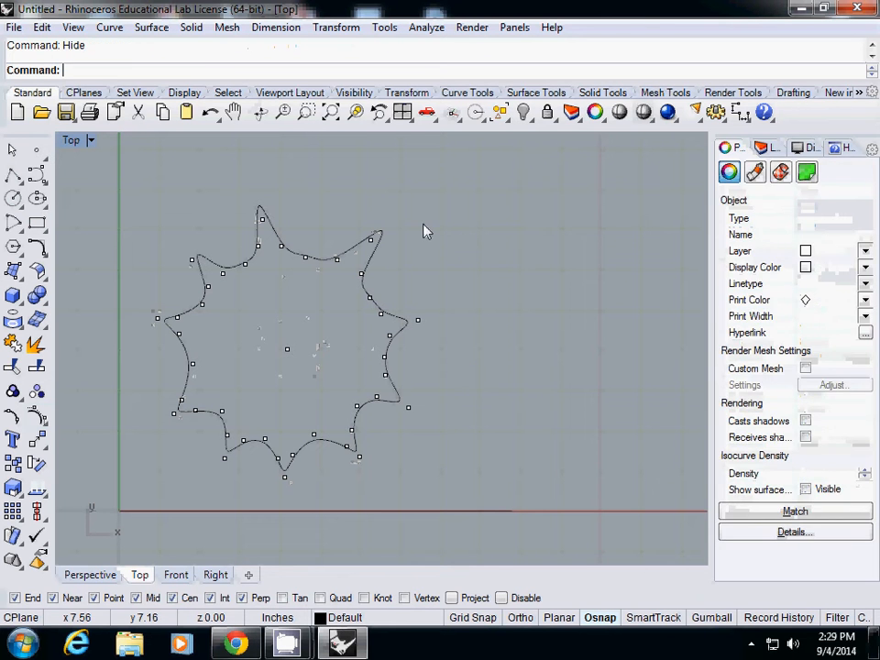
# Select the star curve and pick control points to drag outward, lengthening its spikes.
pyautogui.click(192, 261)
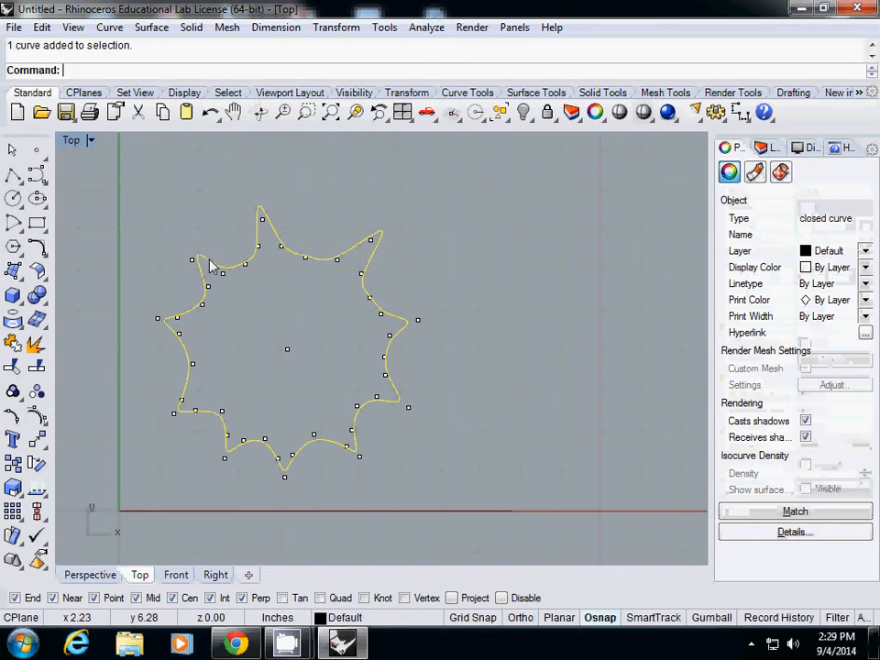
pyautogui.moveTo(38, 417)
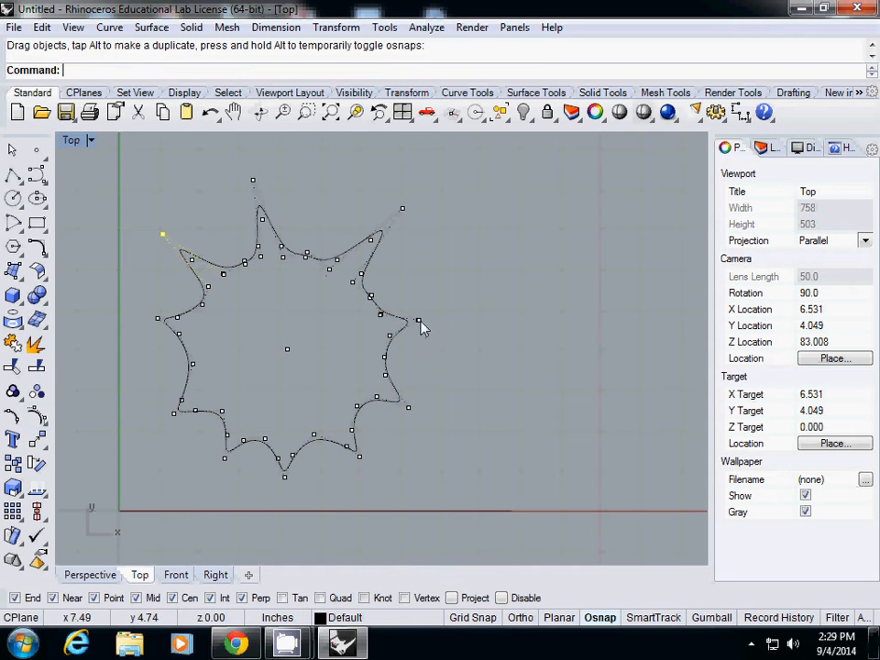
pyautogui.click(421, 321)
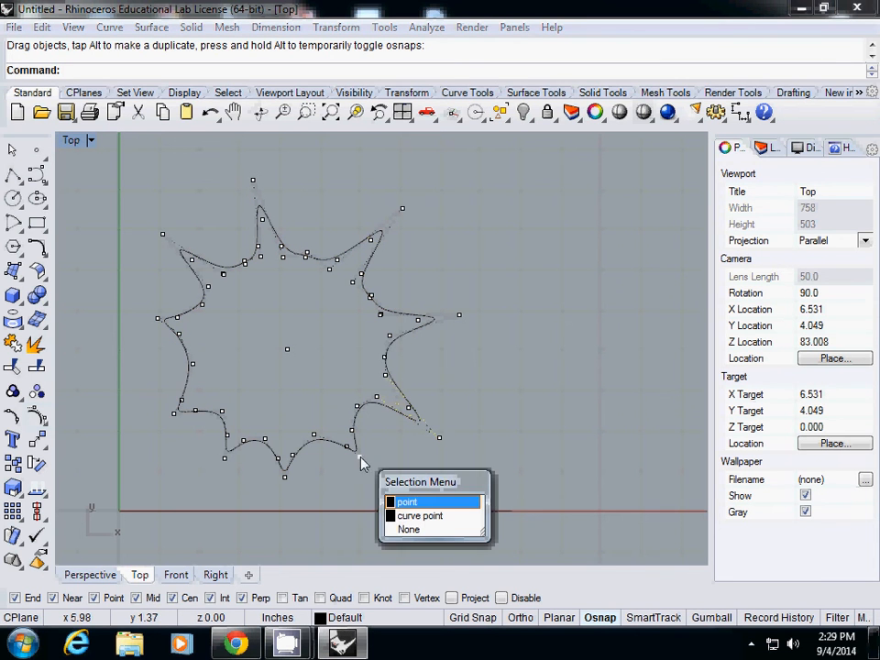
pyautogui.click(406, 501)
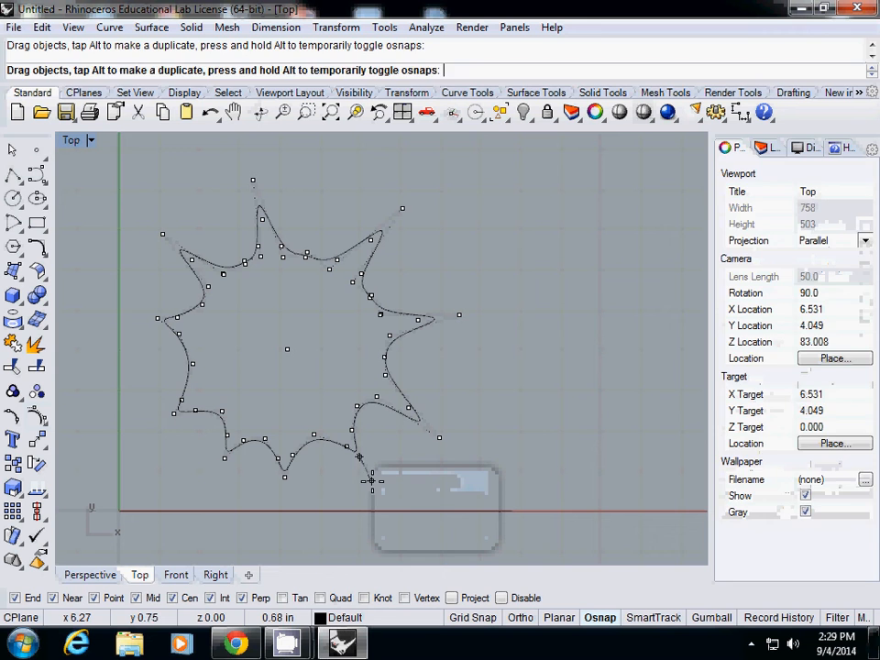